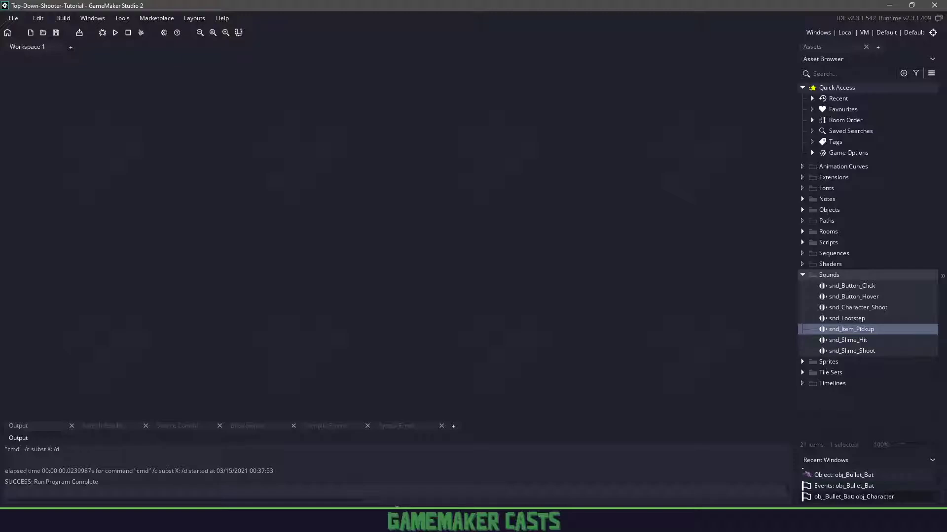
# Step: Check the slime sound names, then add play_sound(snd_Slime_Shoot); to obj_Bullet_Bat's Create event
pyautogui.click(853, 350)
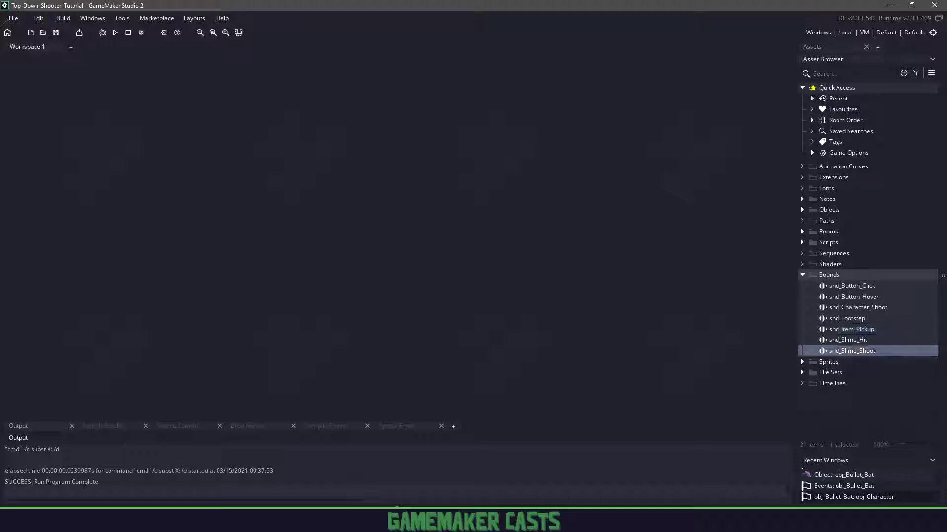
pyautogui.click(852, 339)
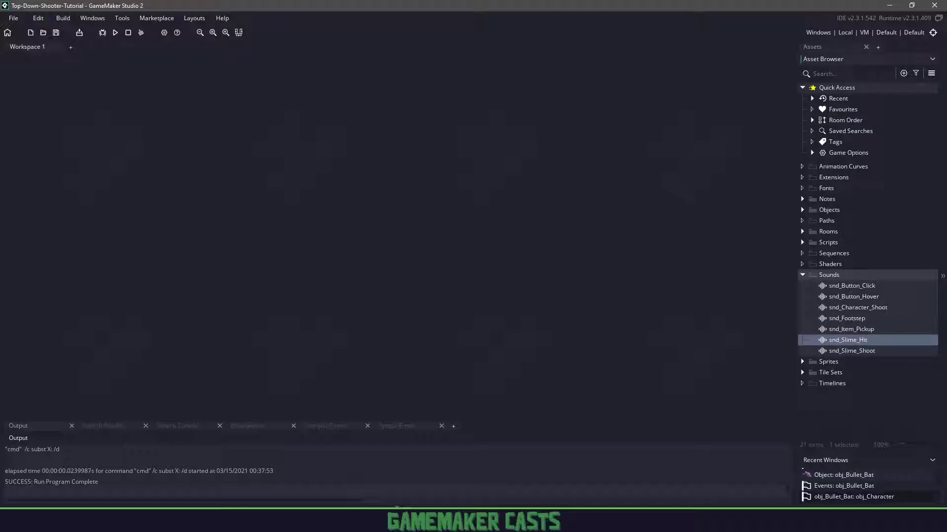
pyautogui.click(853, 350)
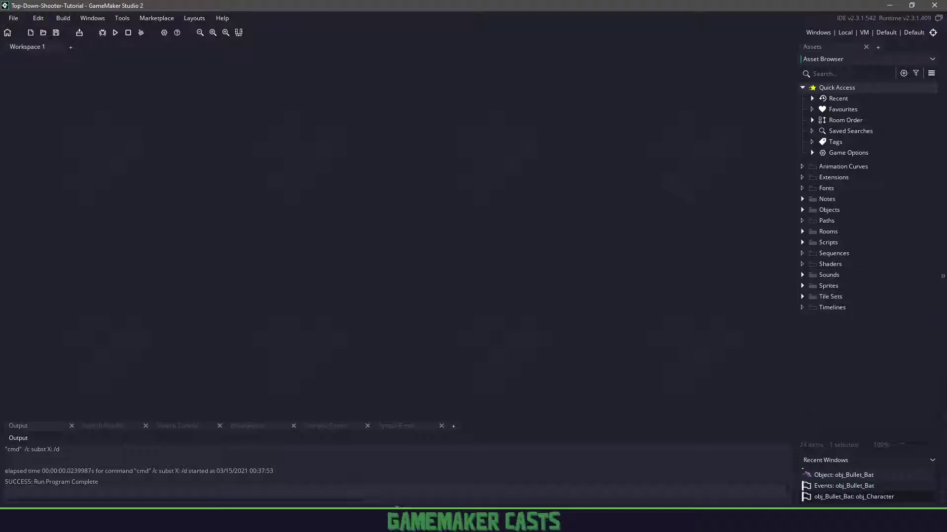
pyautogui.click(830, 209)
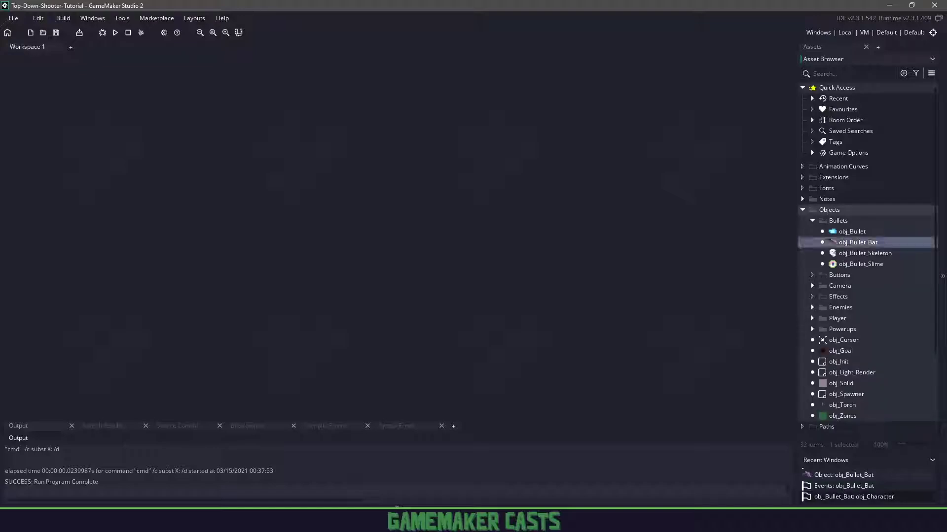
pyautogui.doubleClick(858, 242)
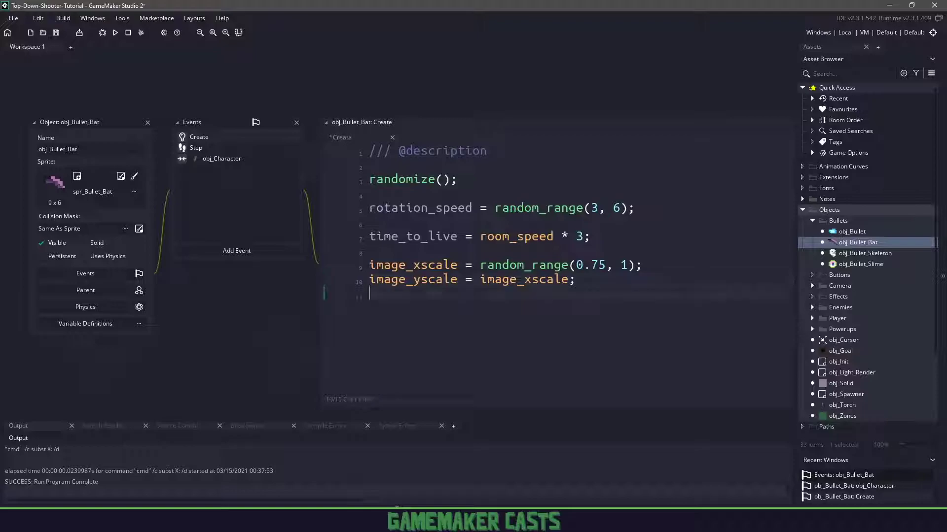
pyautogui.write('play_sound(snd_Slime_Shoot);')
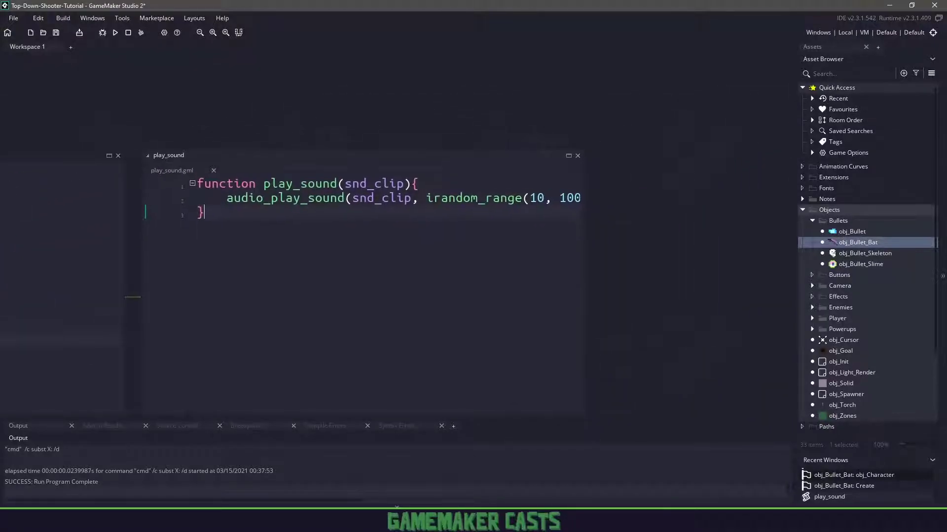
pyautogui.write(', false);')
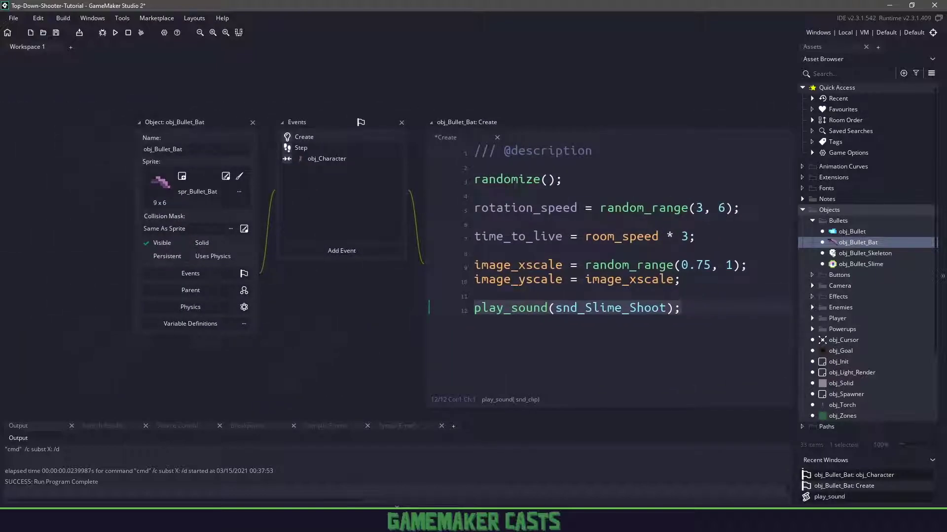
# Step: Add play_sound(snd_Slime_Shoot); to obj_Bullet_Slime's Create event
pyautogui.click(864, 253)
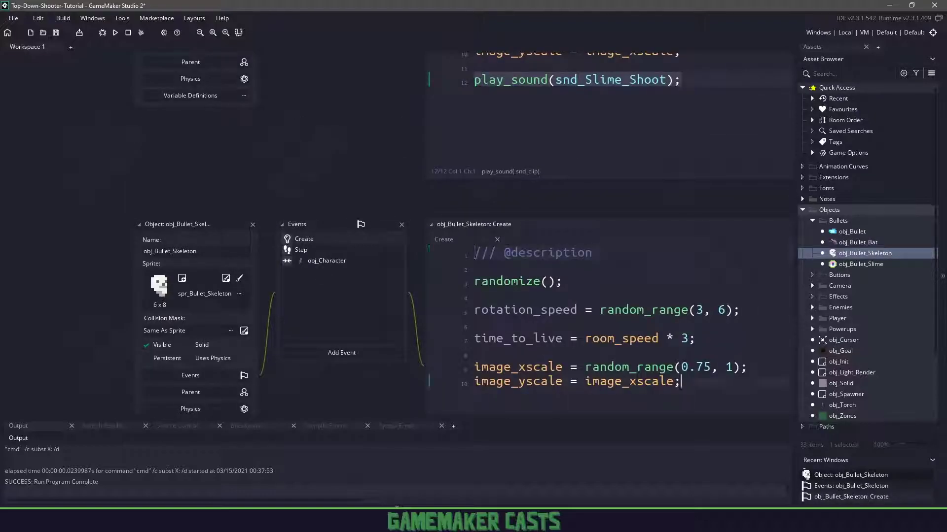
pyautogui.click(860, 264)
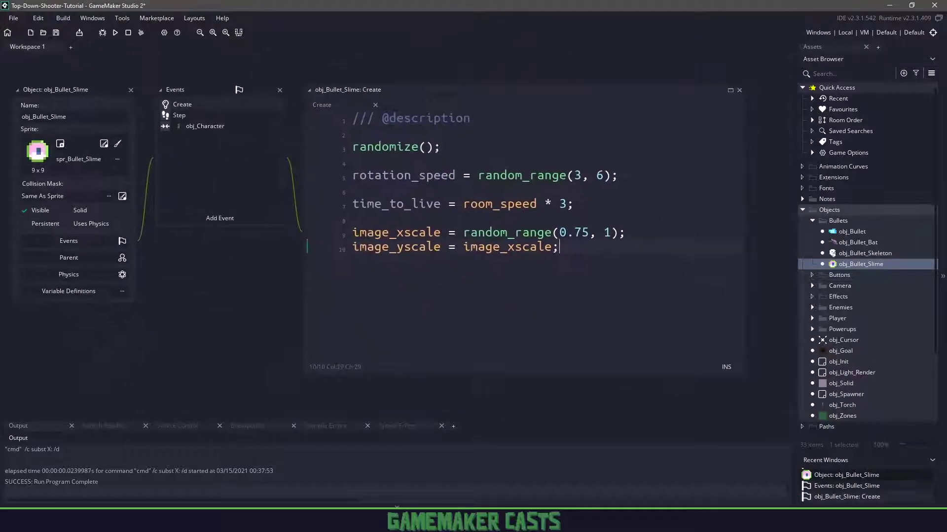
pyautogui.write('play_sound(snd_Slime_Shoot);')
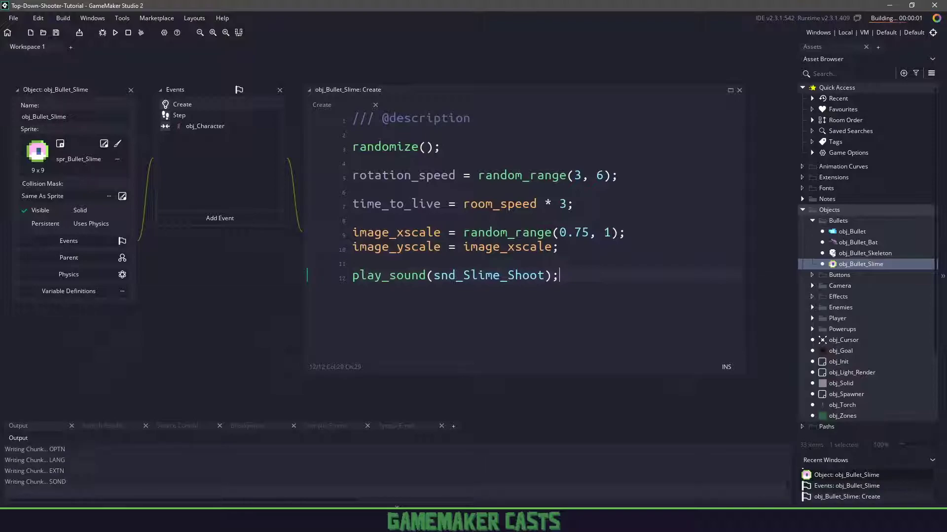
# Step: Run the game to hear the new enemy bullet shoot sounds
pyautogui.click(115, 33)
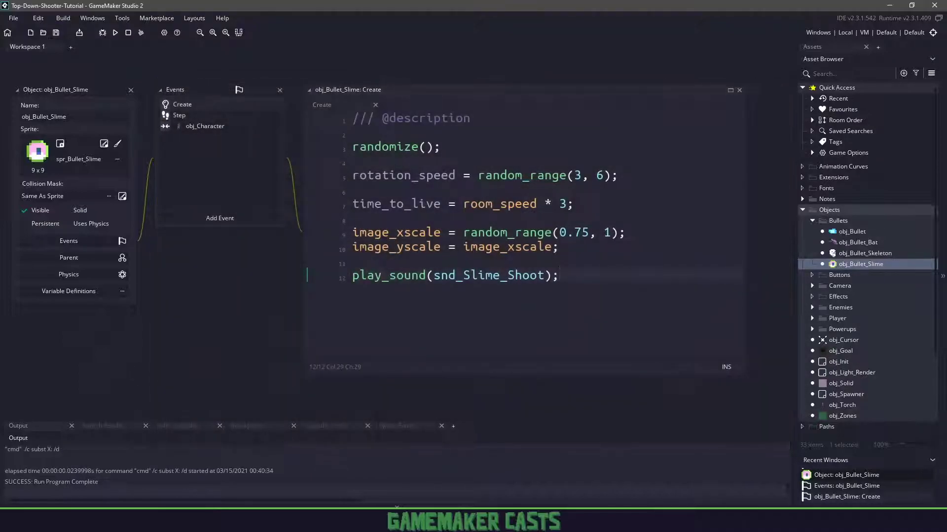
# Step: Add play_sound(snd_Character_Shoot); to obj_Bullet's Create event and run the game
pyautogui.click(852, 231)
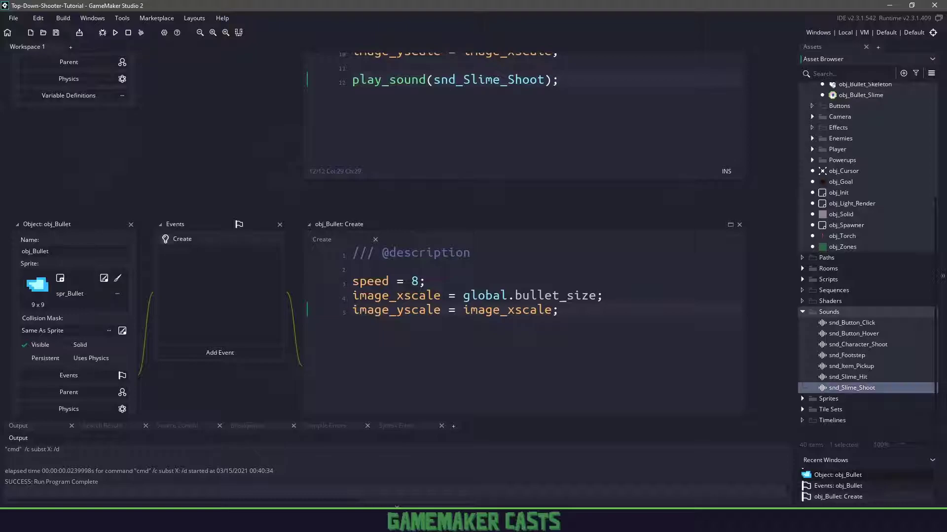
pyautogui.click(857, 345)
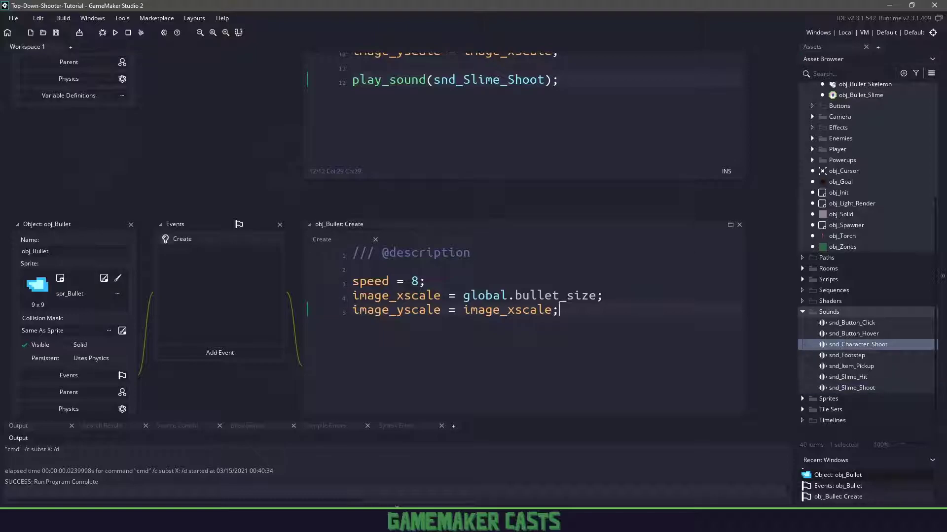
pyautogui.write('play_sound(snd_Character_Shoot);')
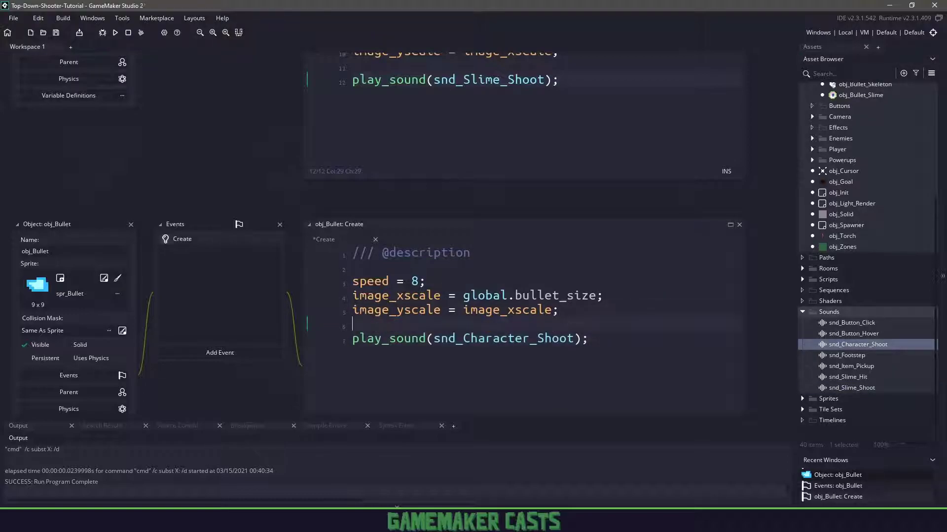
pyautogui.click(114, 33)
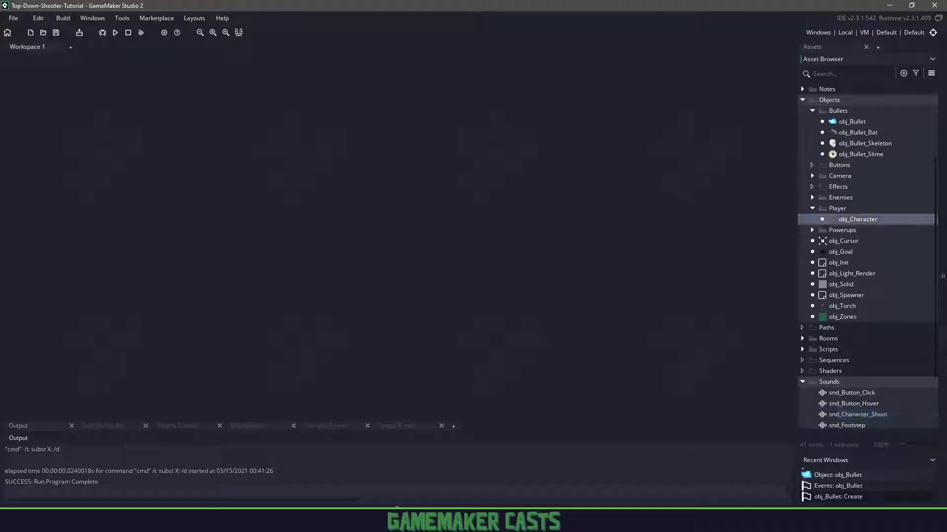
# Step: Type #region FOOT STEPS at the bottom of obj_Character's Step event code
pyautogui.doubleClick(858, 219)
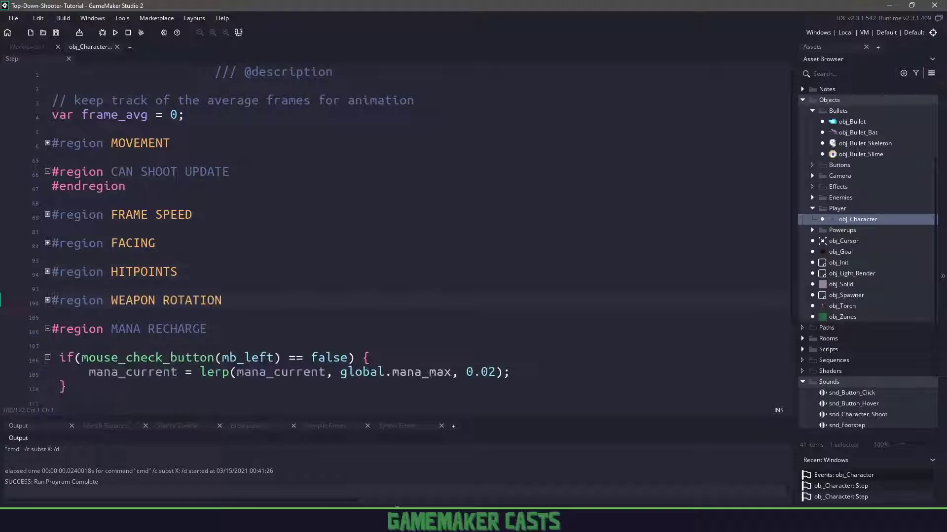
pyautogui.scroll(-3)
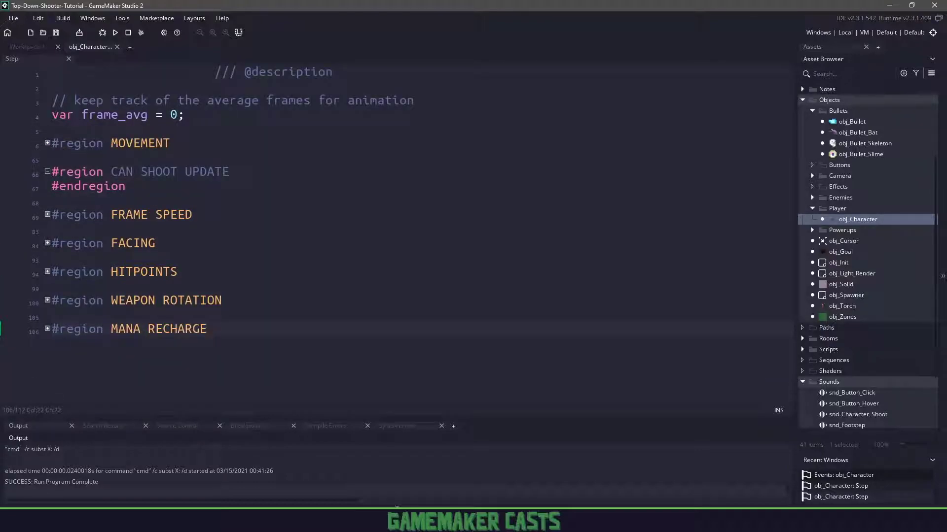
pyautogui.write('#region F')
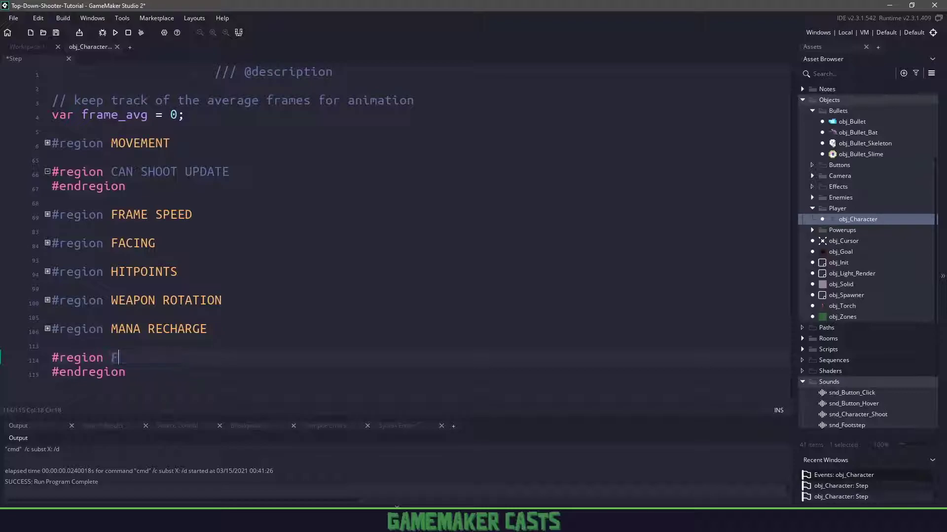
pyautogui.write('OOT S')
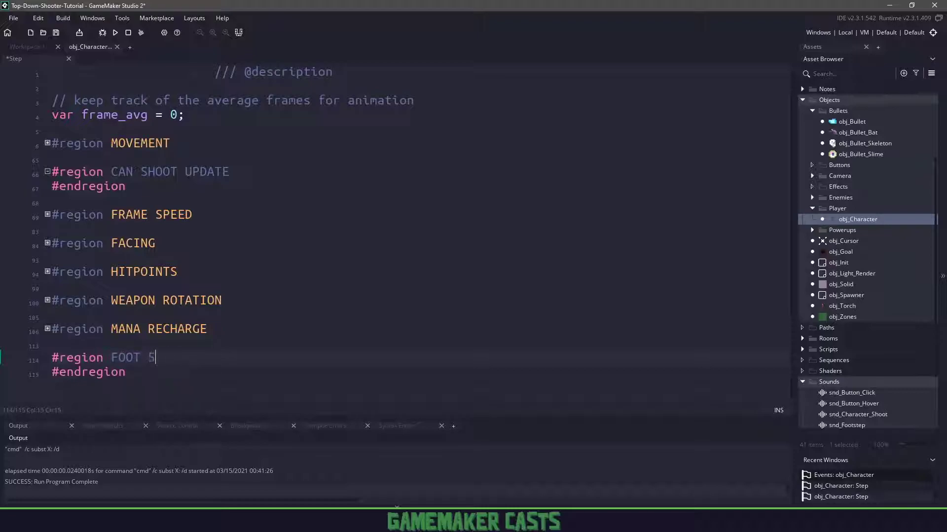
pyautogui.write('TEPS')
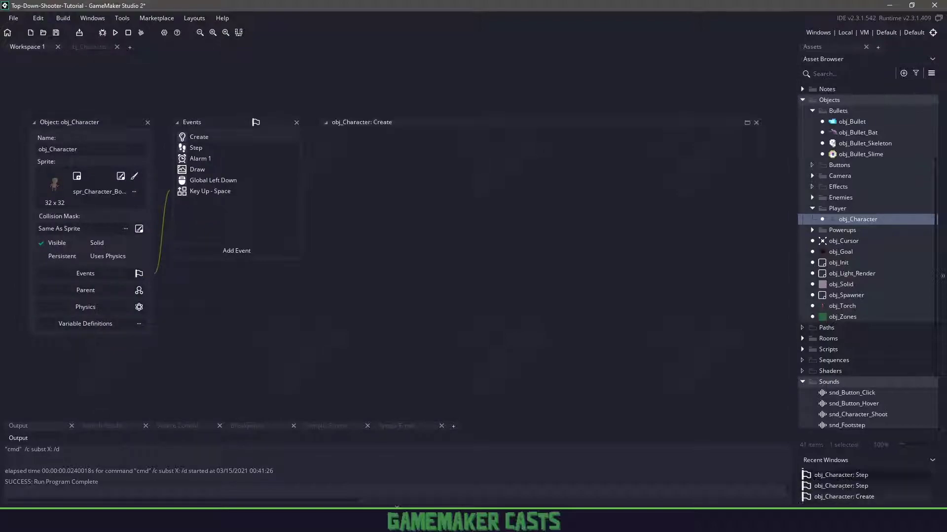
# Step: Add a _timer = 0; line near frame_avg in obj_Character's code
pyautogui.click(199, 137)
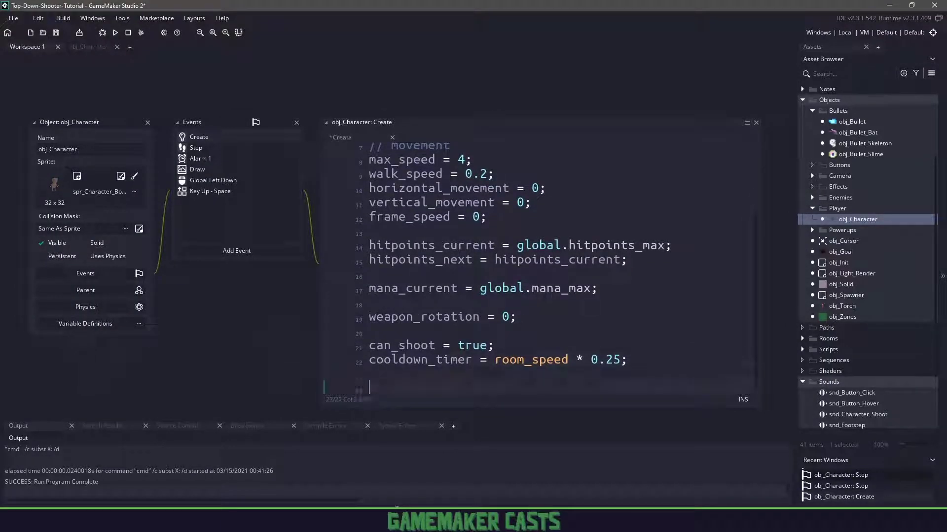
pyautogui.write('_timer')
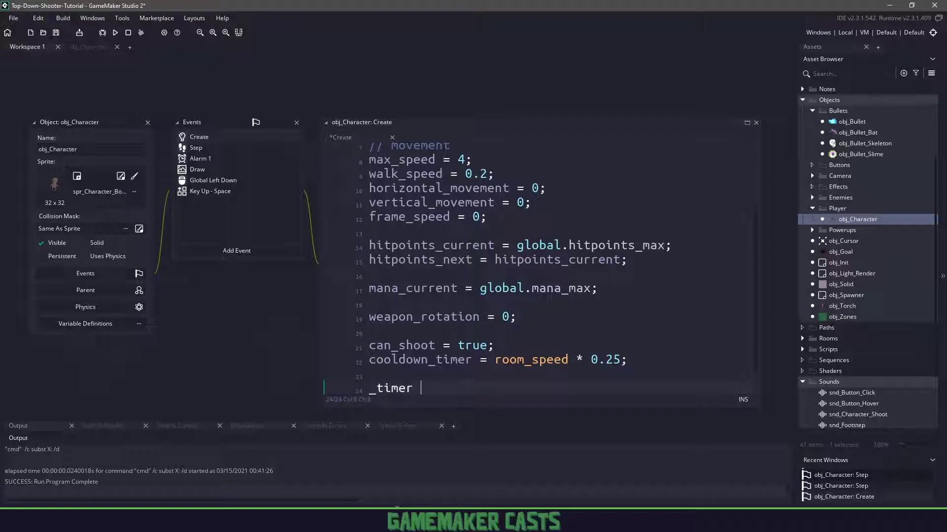
pyautogui.write('= 0;')
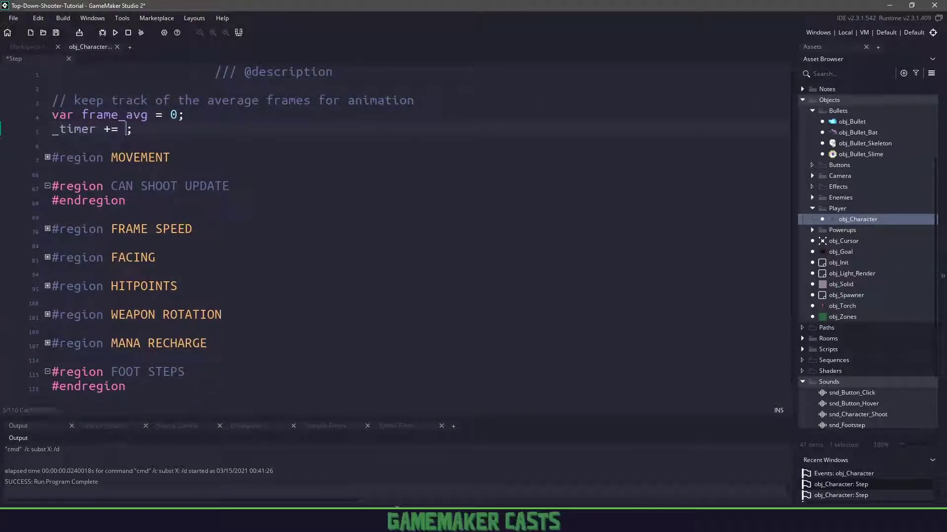
# Step: Complete _timer += 1 and add a nonzero horizontal/vertical input check in FOOT STEPS
pyautogui.write('1')
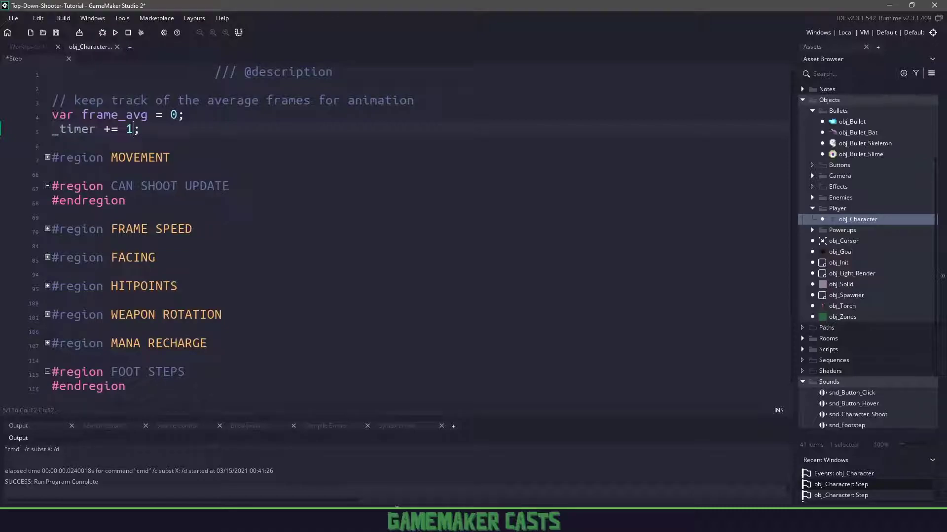
pyautogui.click(184, 371)
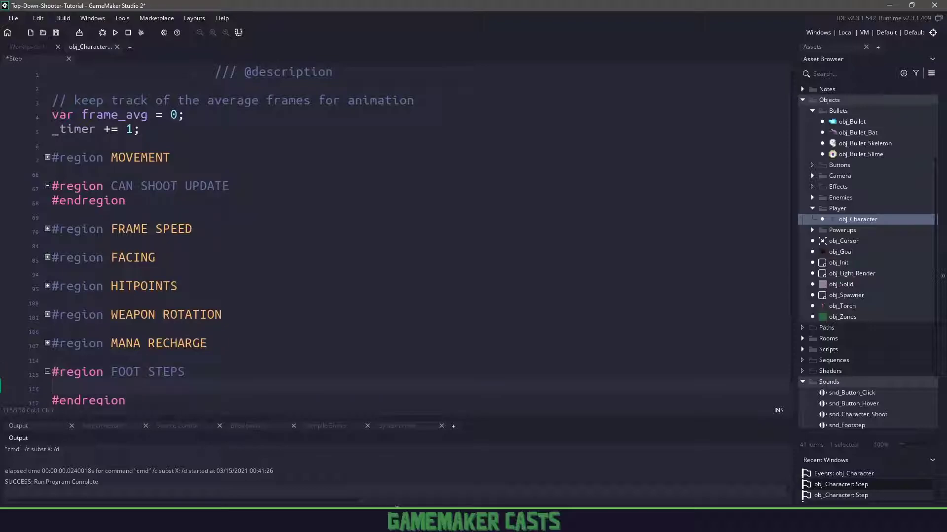
pyautogui.write('if(')
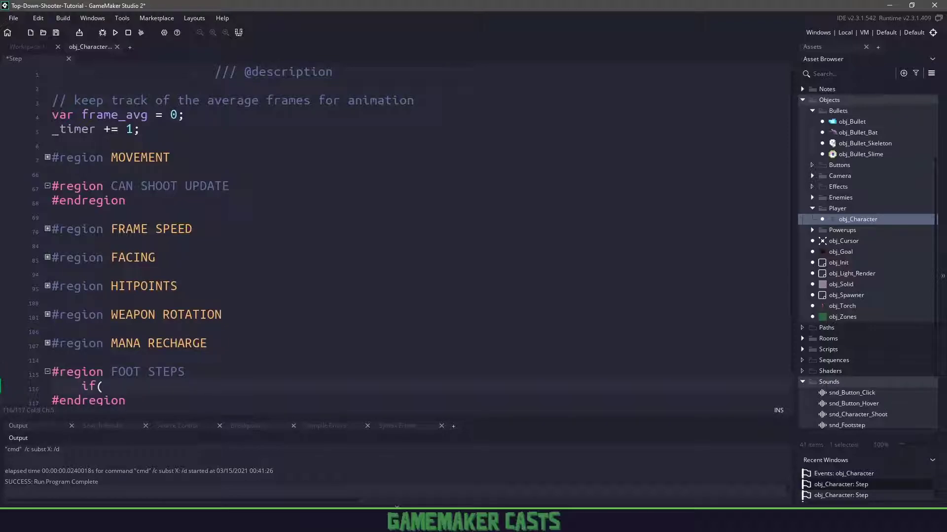
pyautogui.write('horizontal_input != 0 || v')
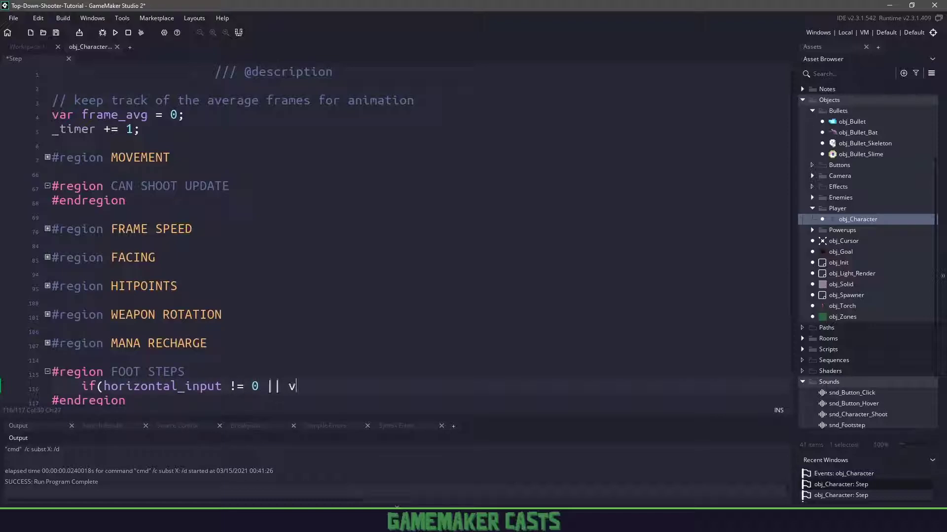
pyautogui.write('ertical_input')
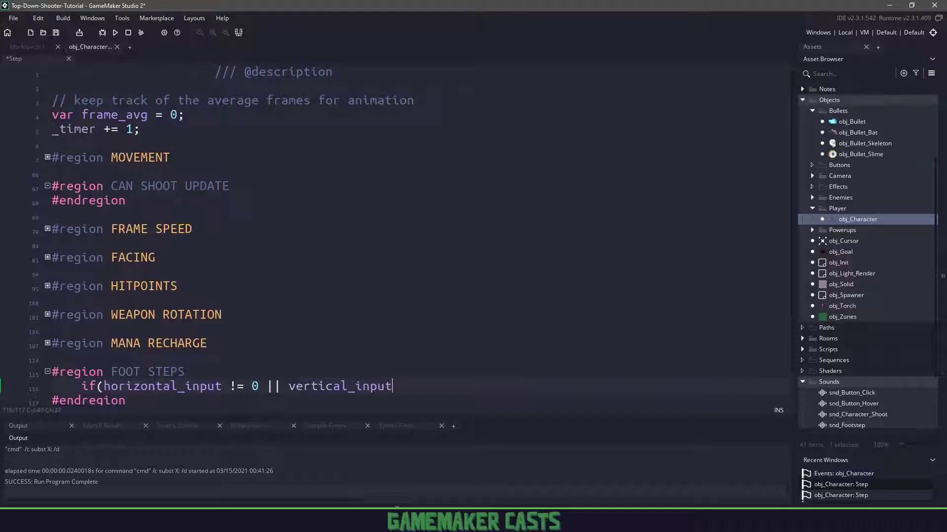
pyautogui.write('!= 0) {')
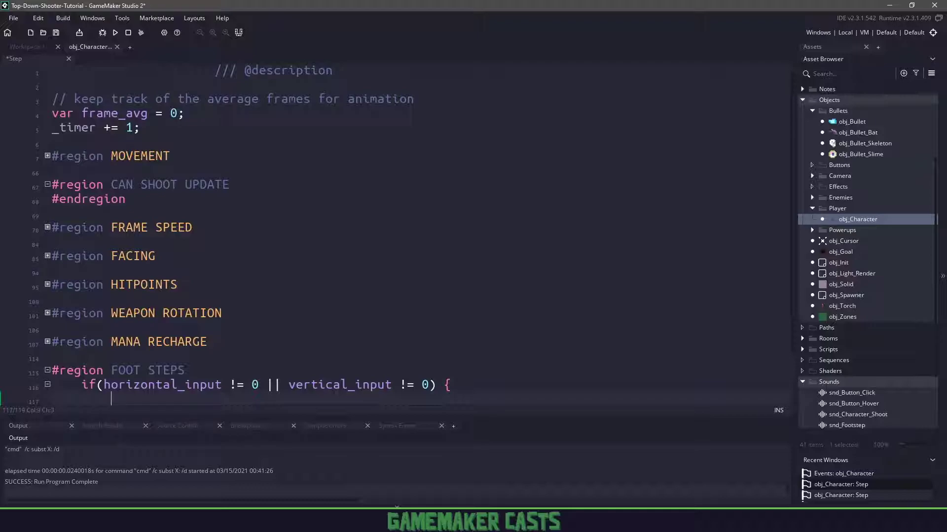
# Step: Inside that check, play snd_Footstep when _timer mod 15 matches
pyautogui.write('if(_')
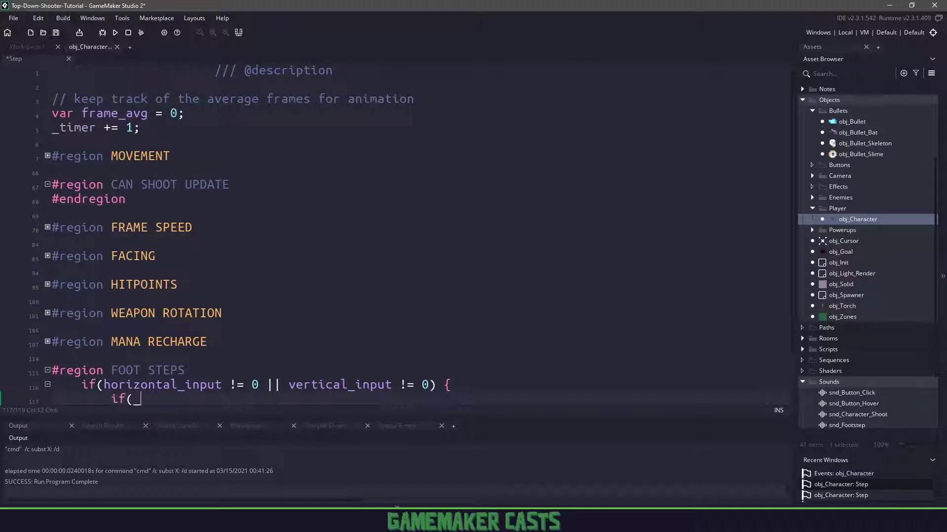
pyautogui.write('_timer mod 15 === 0) {')
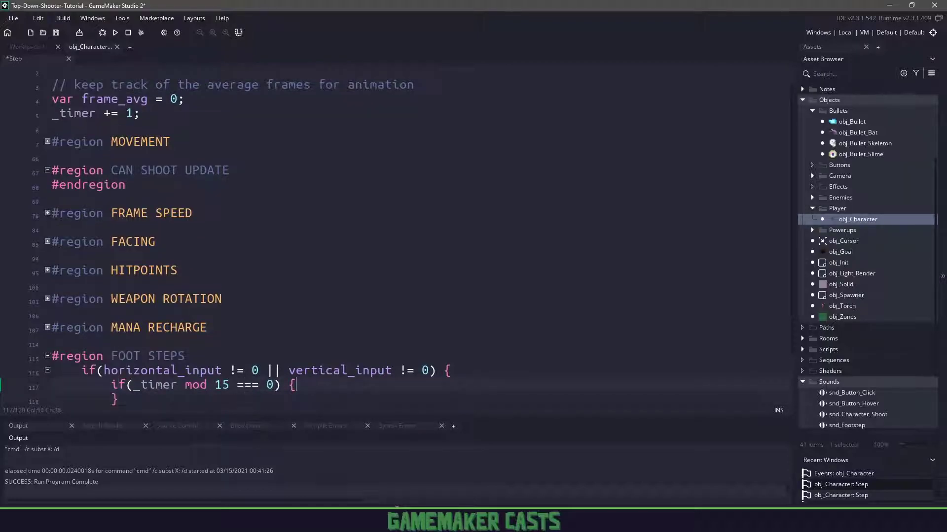
pyautogui.write('play_sound(')
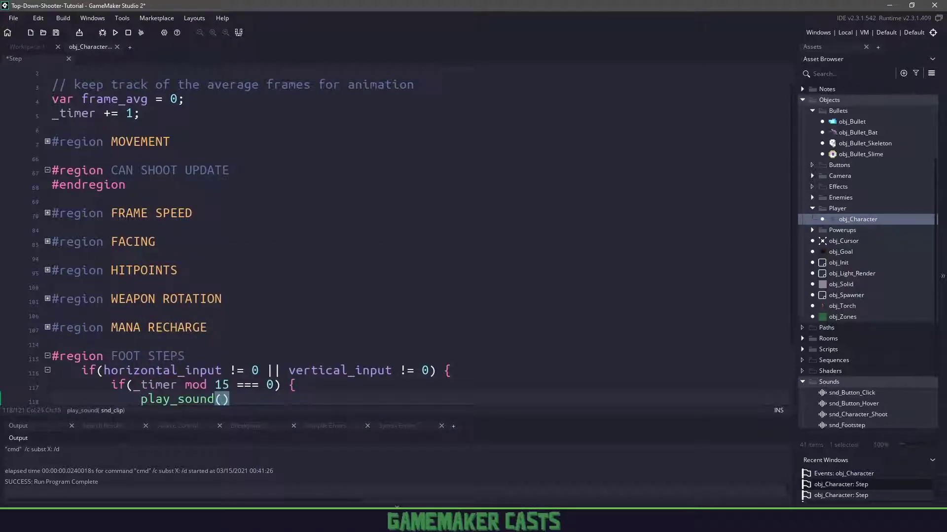
pyautogui.write('snd_Footstep')
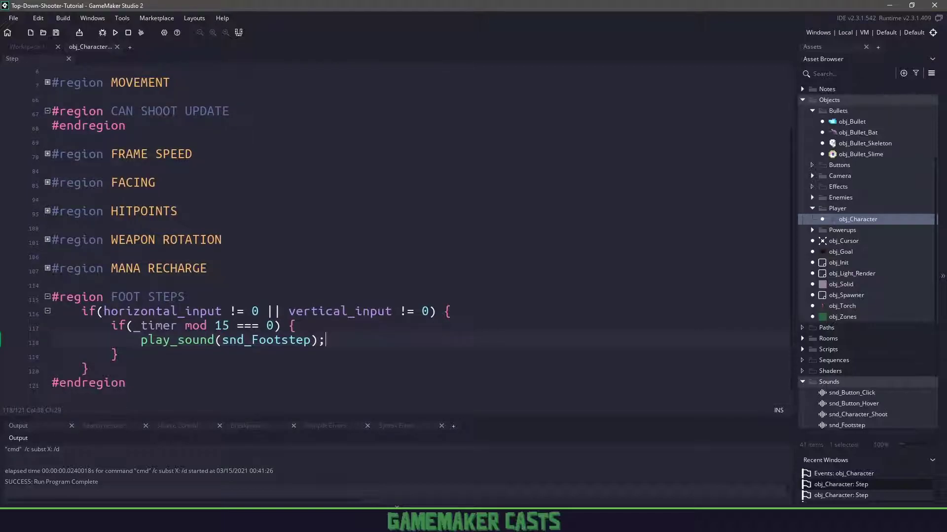
# Step: Correct the '===' compile error to '==', rerun the game, and close it
pyautogui.click(115, 33)
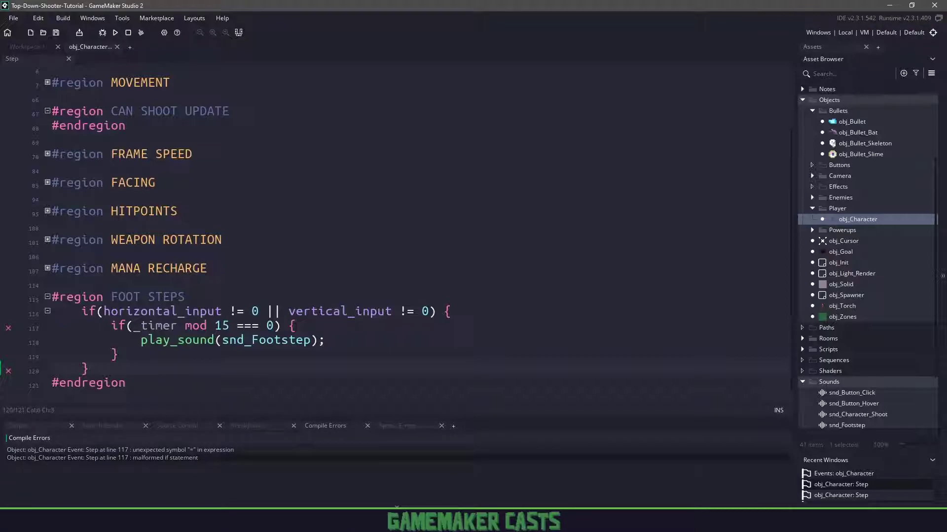
pyautogui.moveTo(9, 329)
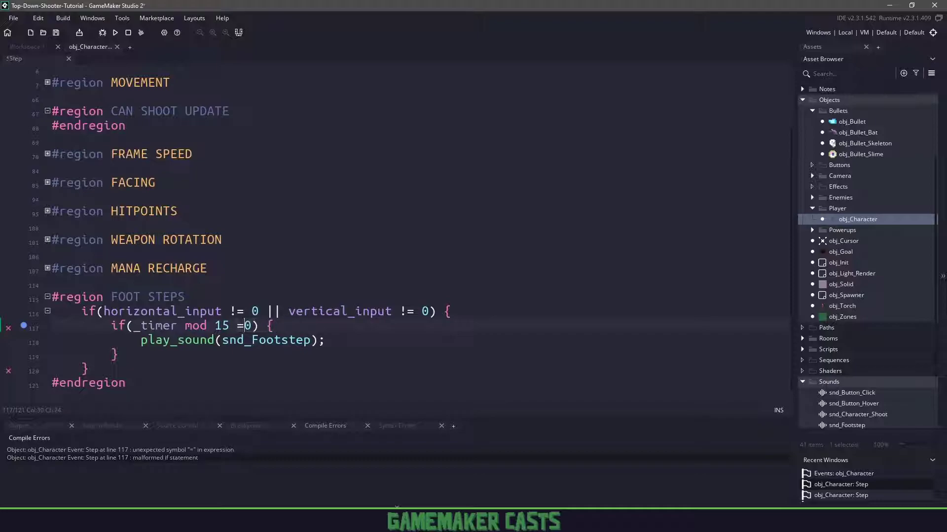
pyautogui.write('=')
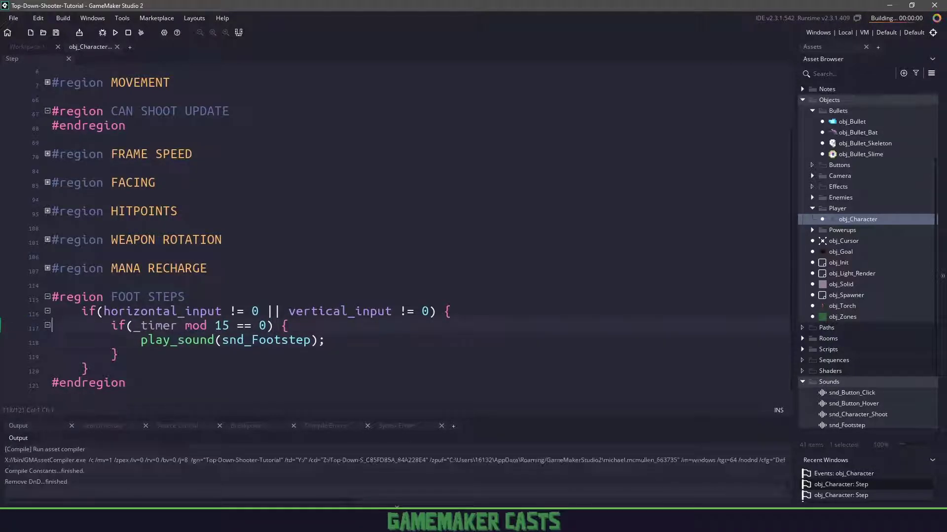
pyautogui.click(115, 33)
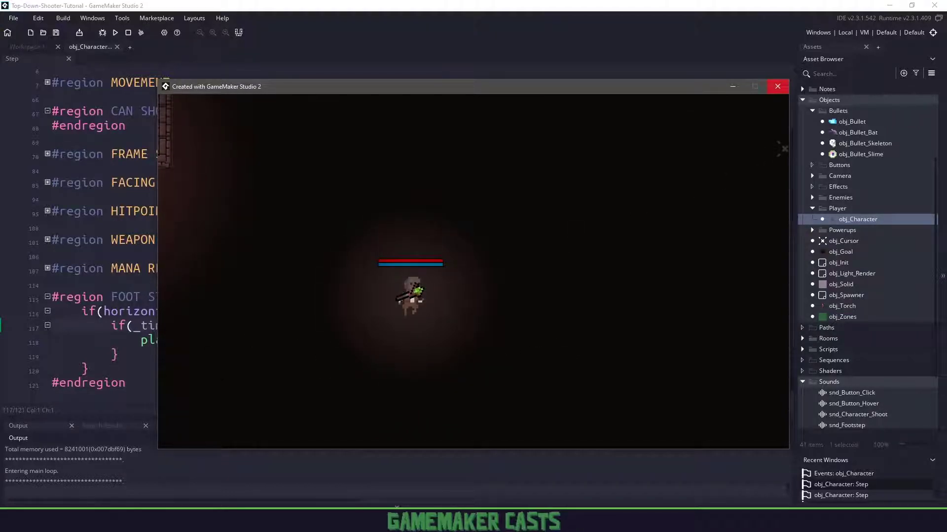
pyautogui.click(776, 87)
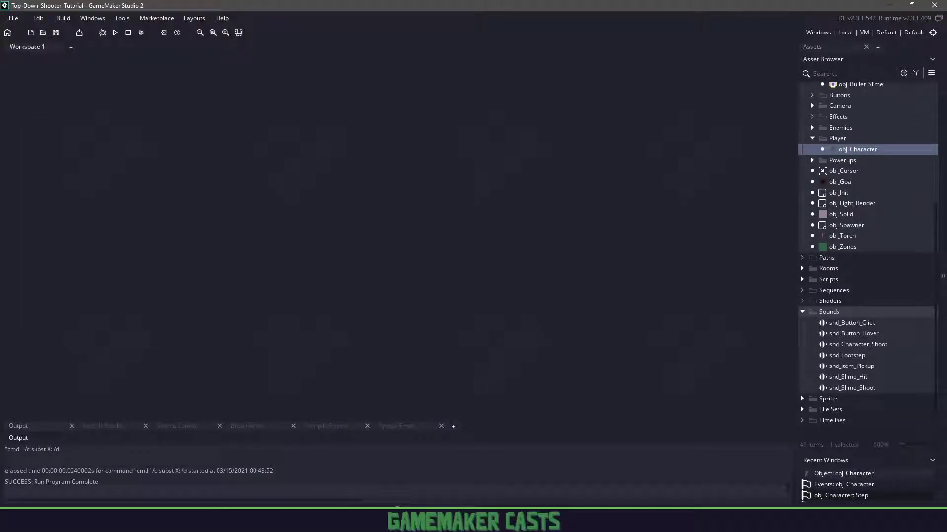
# Step: Open obj_Enemy's obj_Bullet collision code and begin a play call at its end
pyautogui.click(850, 365)
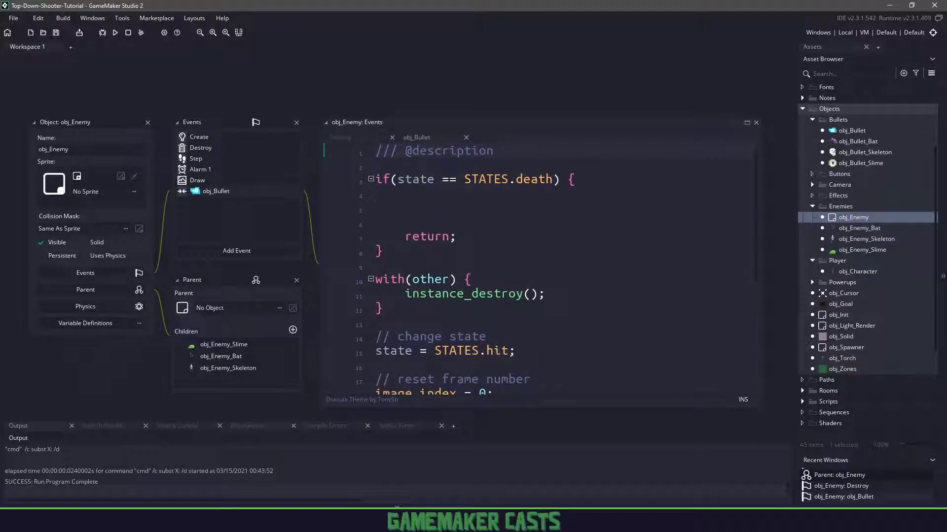
pyautogui.scroll(-3)
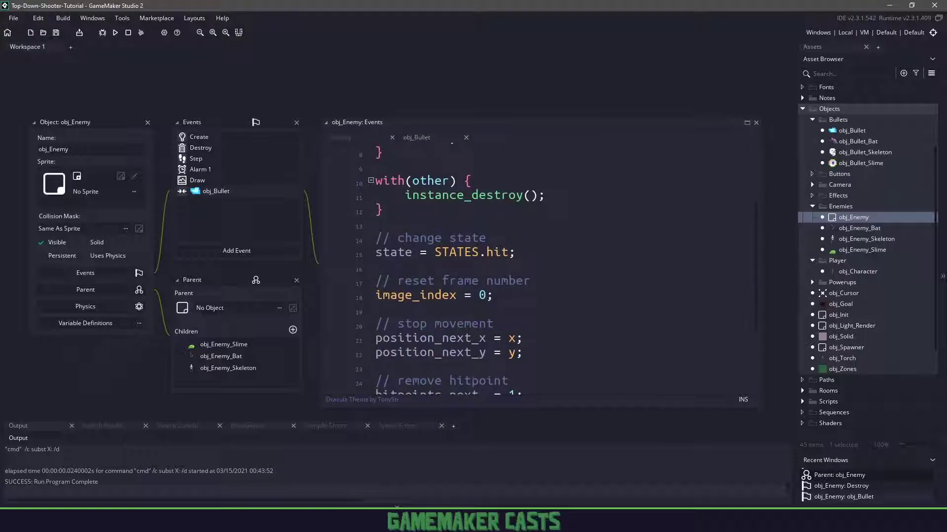
pyautogui.scroll(-3)
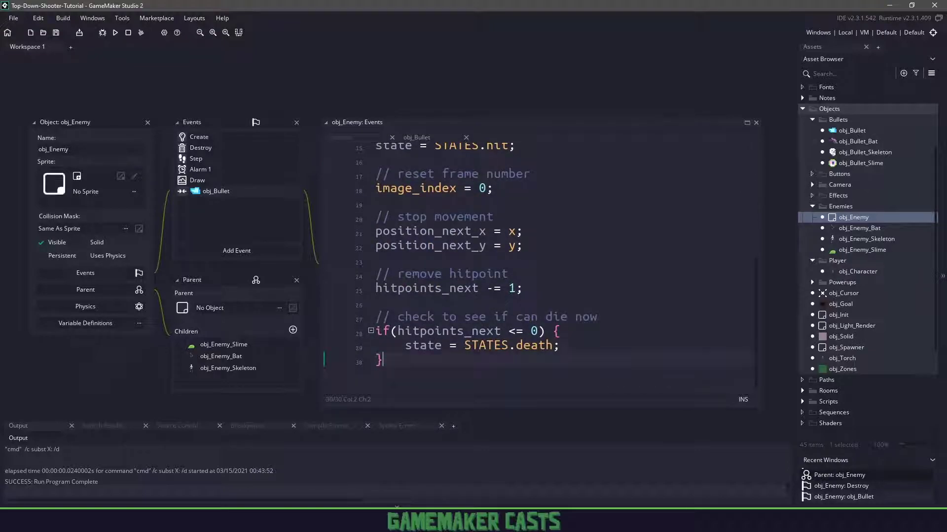
pyautogui.write('play sound')
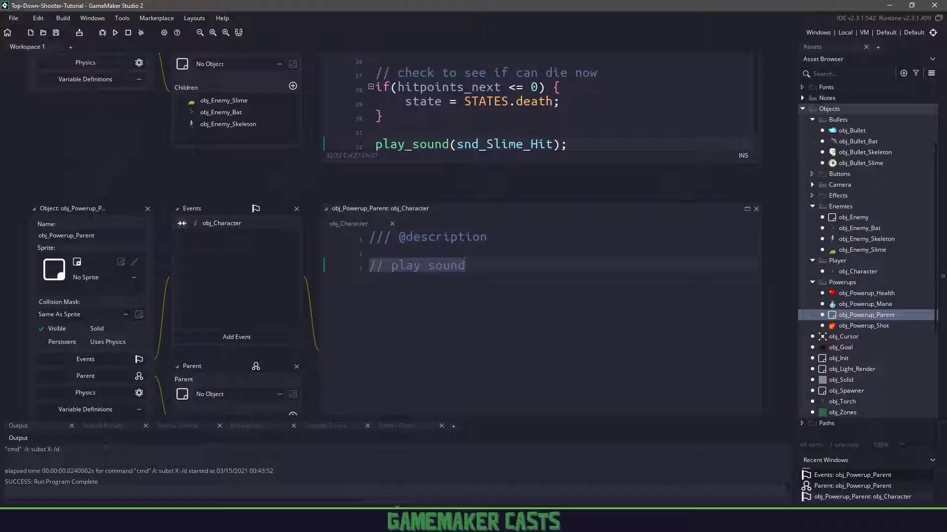
# Step: Finish the enemy hit and item pickup play_sound calls and run the game
pyautogui.write('play_so')
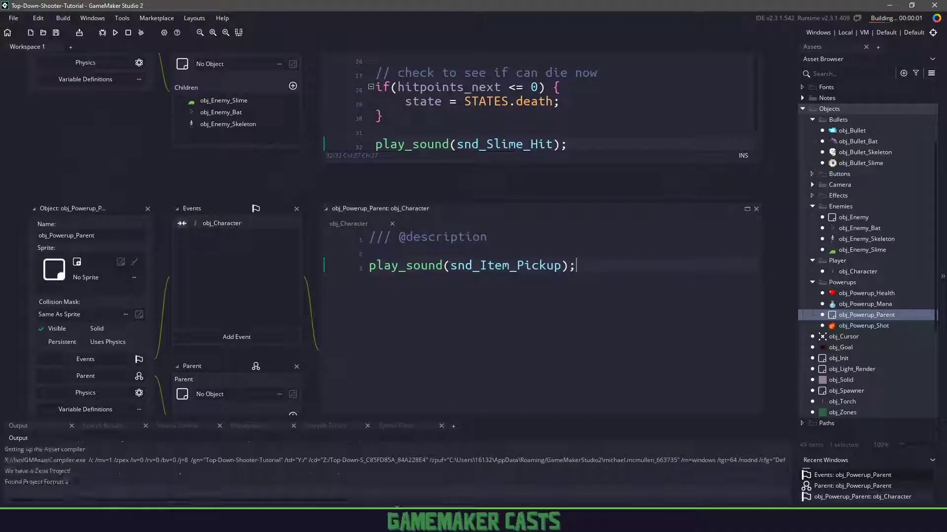
pyautogui.click(115, 32)
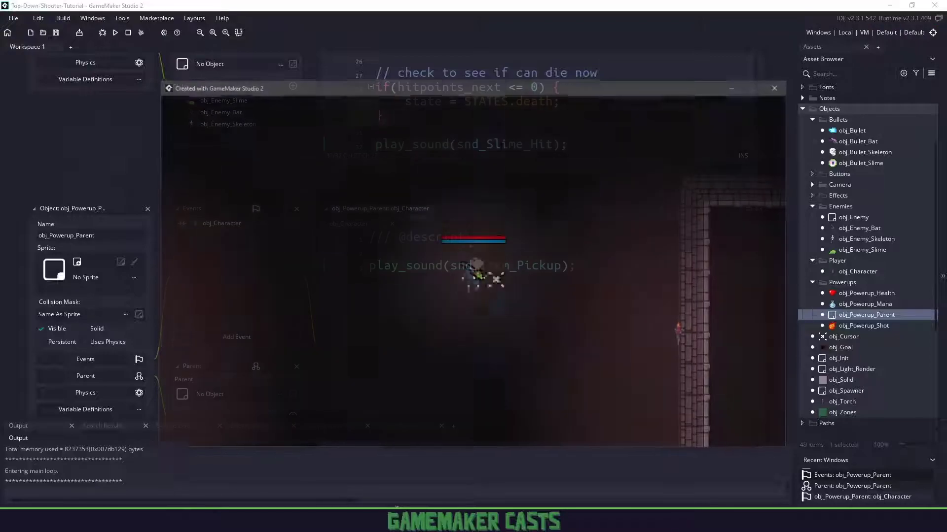